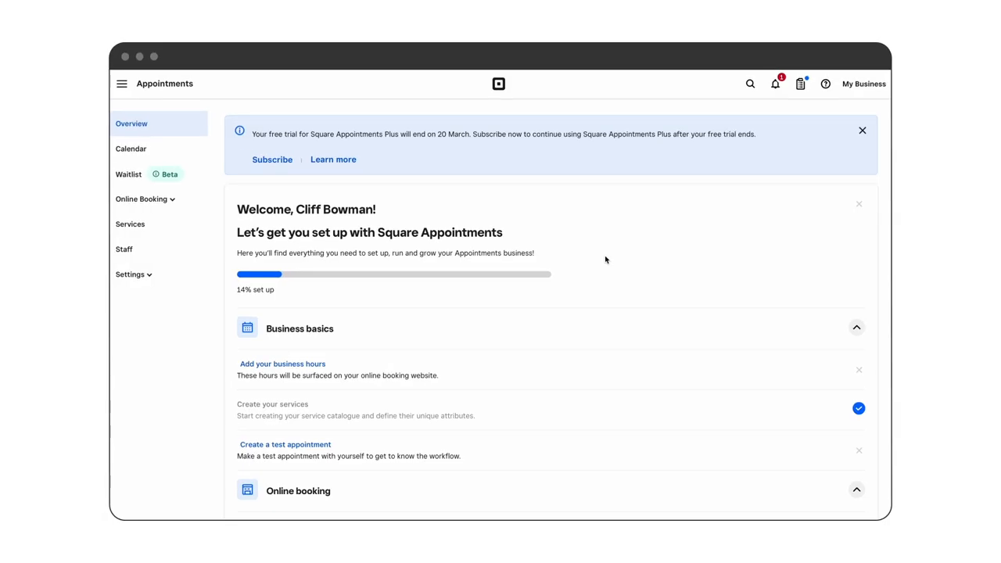
pyautogui.moveTo(495, 249)
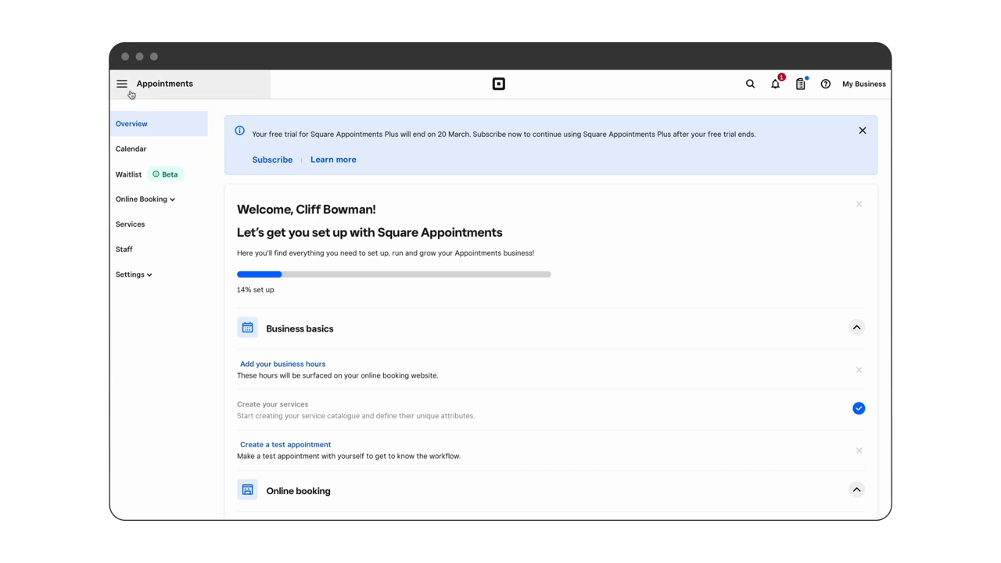
# Show the main navigation panel listing all Square sections.
pyautogui.click(122, 84)
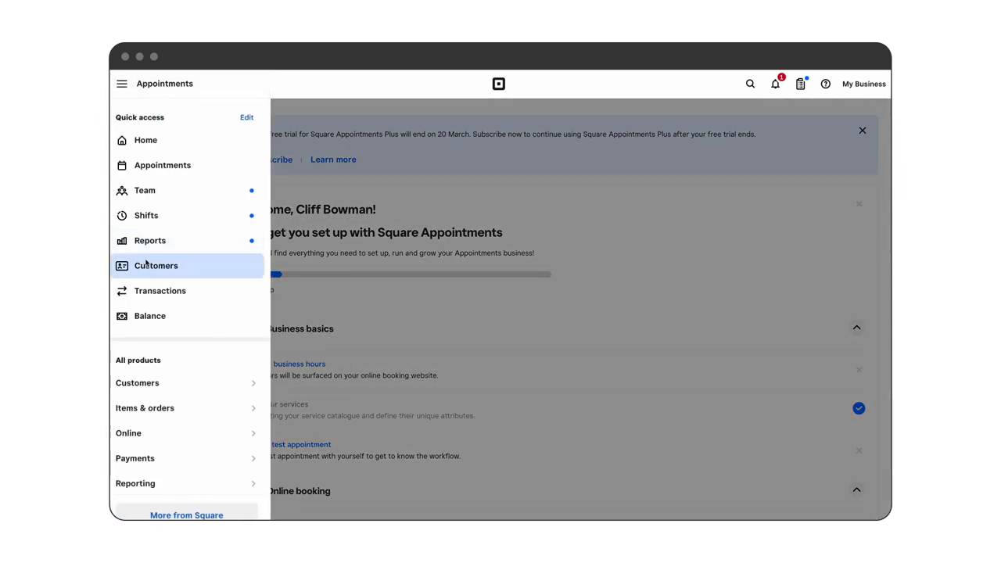
# Go to the Customers directory from Quick access.
pyautogui.click(156, 266)
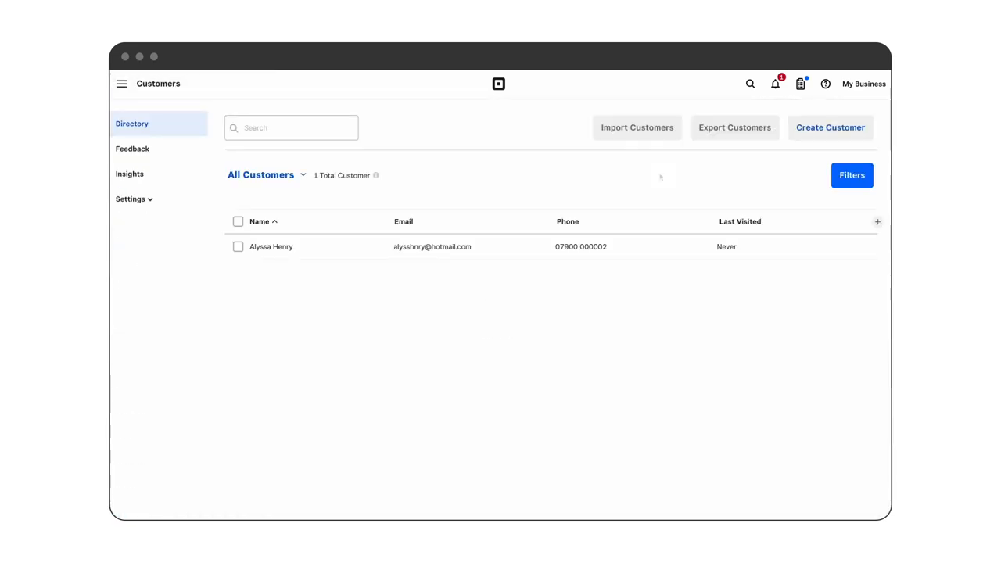
pyautogui.moveTo(638, 129)
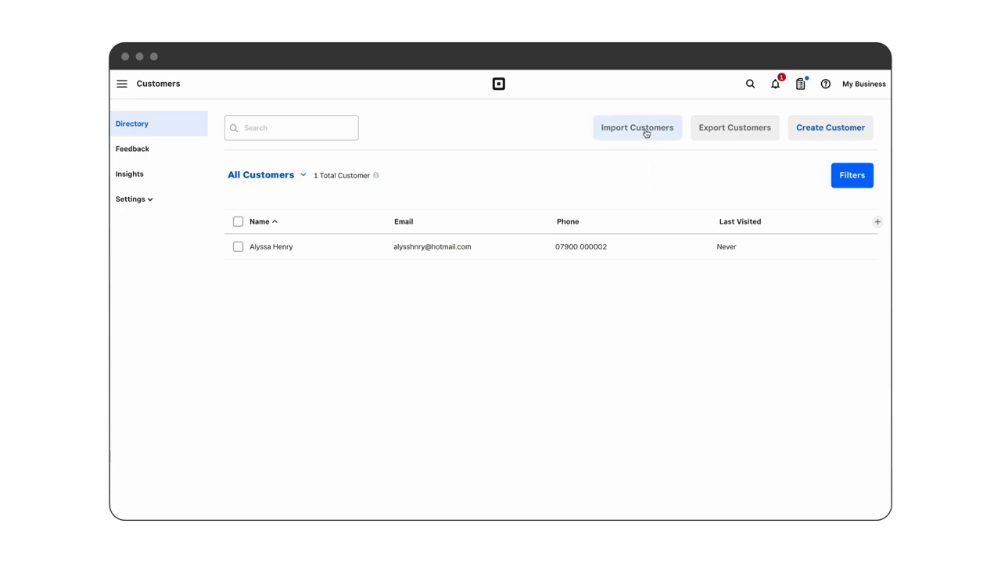
pyautogui.moveTo(831, 128)
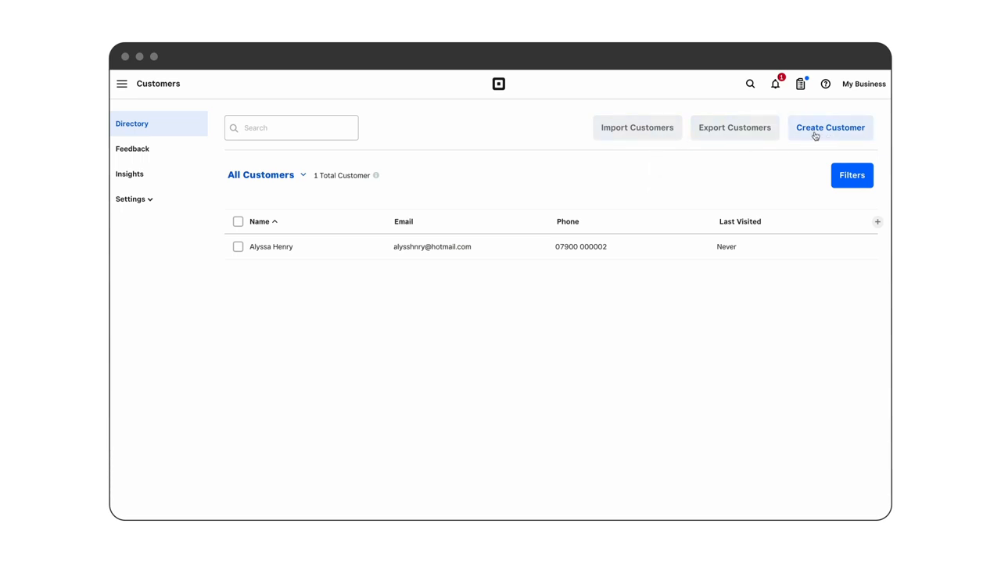
pyautogui.moveTo(632, 133)
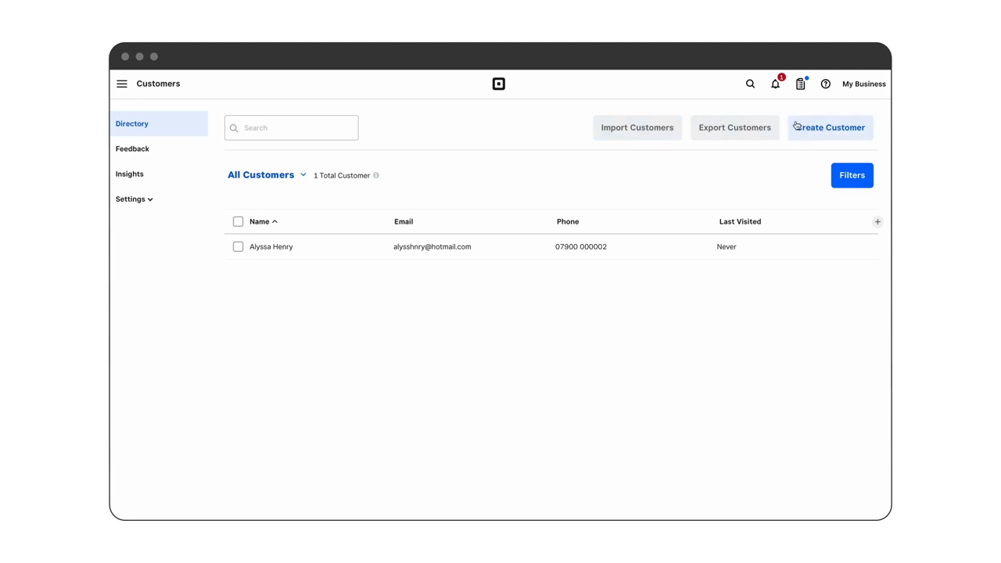
pyautogui.moveTo(638, 133)
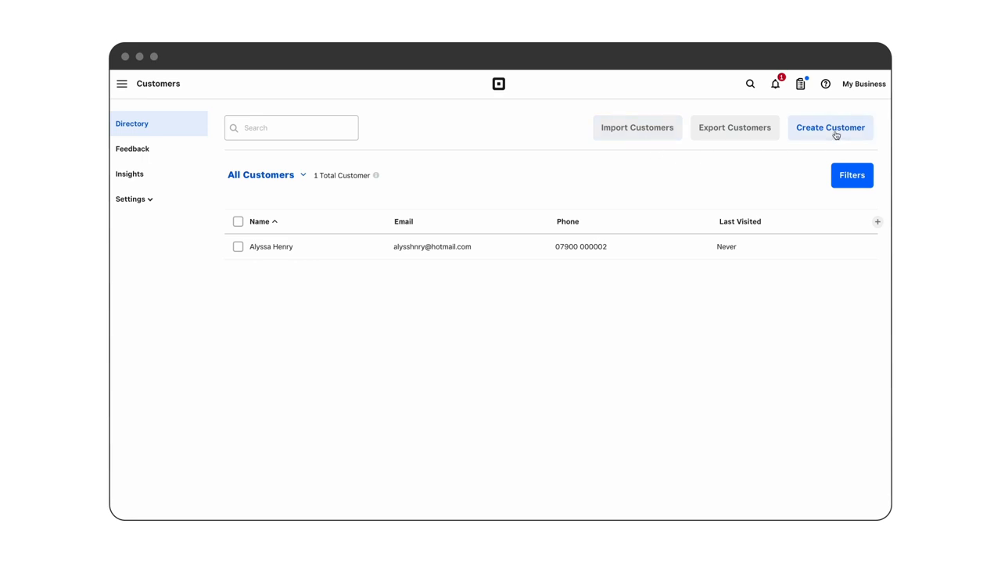
pyautogui.click(831, 128)
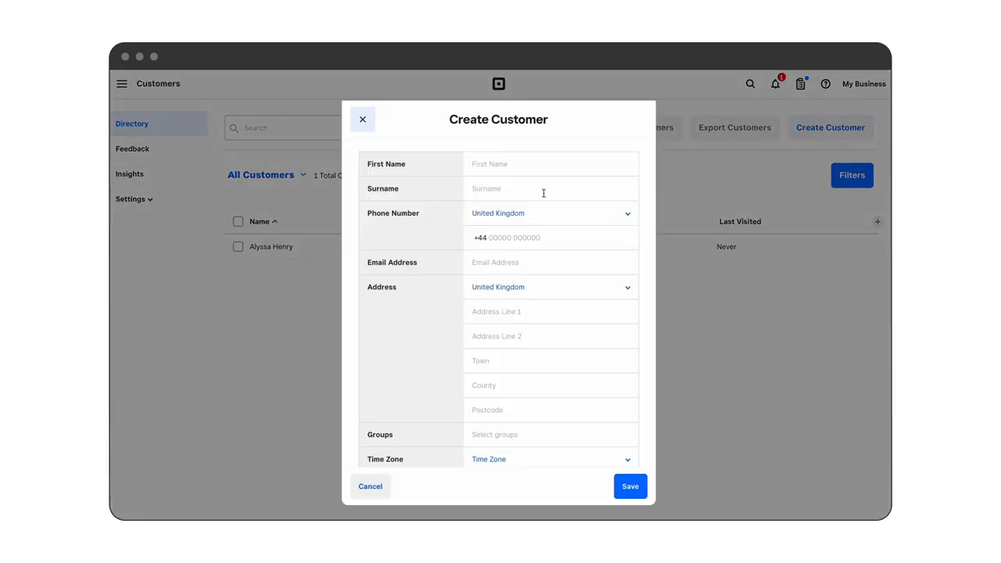
pyautogui.write('A')
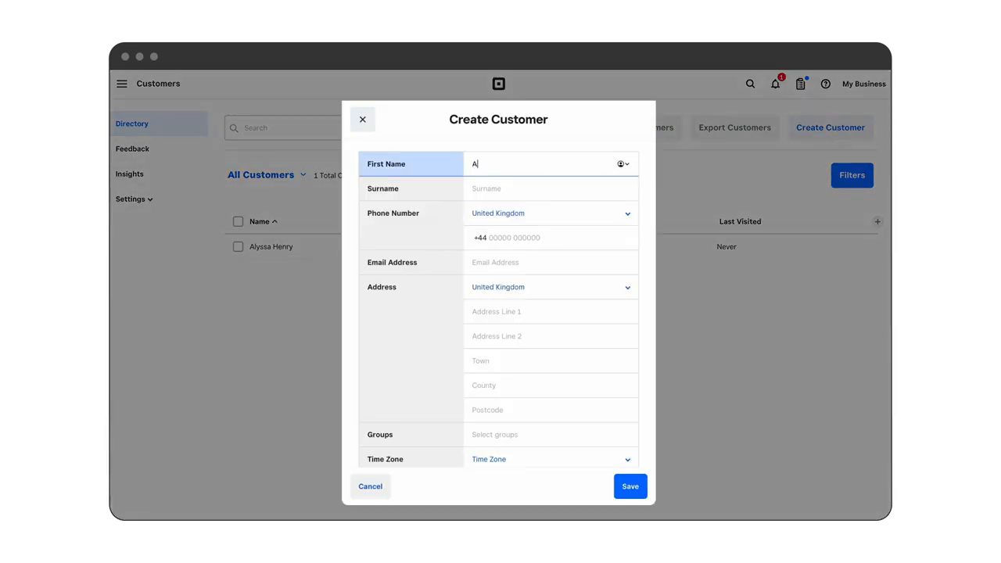
pyautogui.write('Cortez')
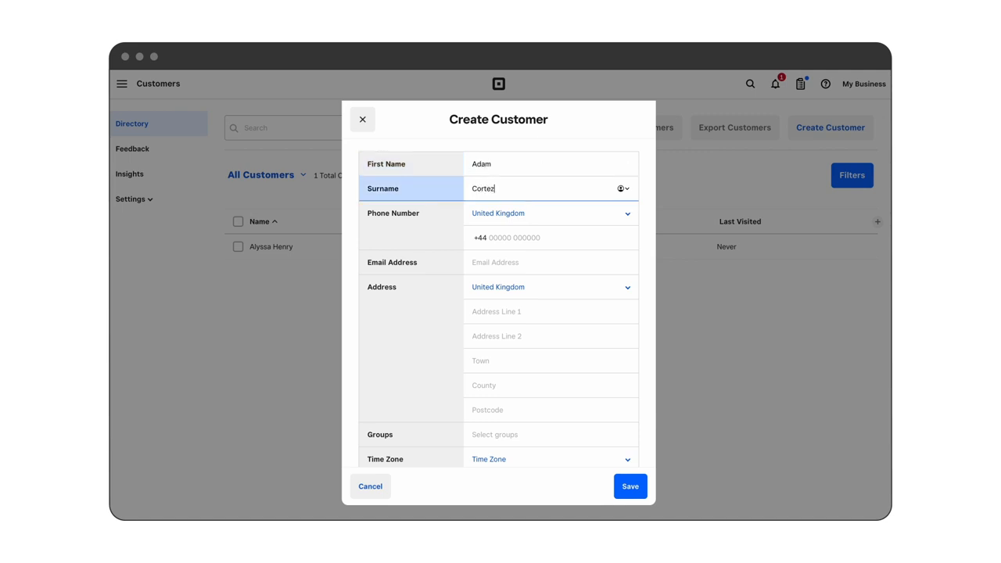
pyautogui.write('790000000')
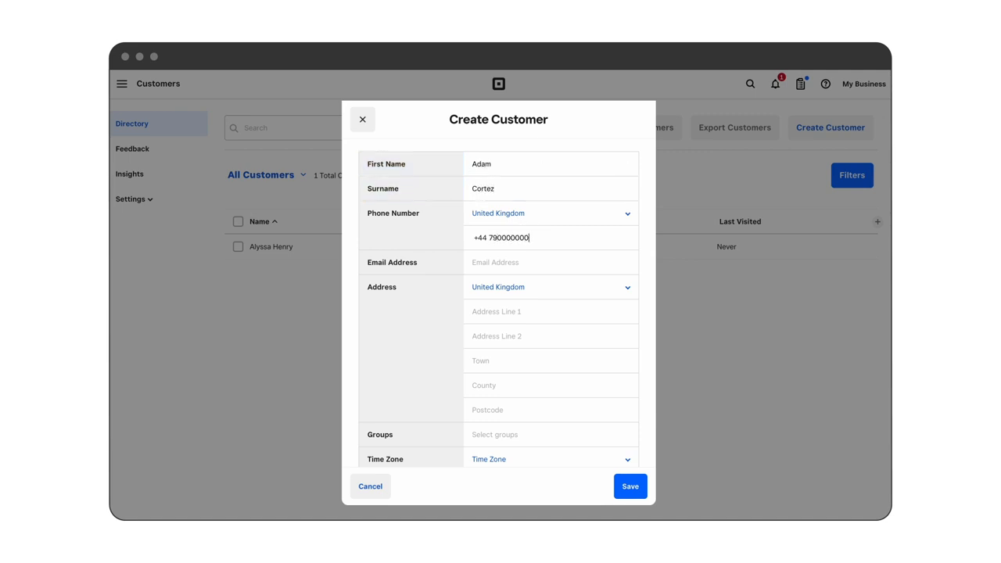
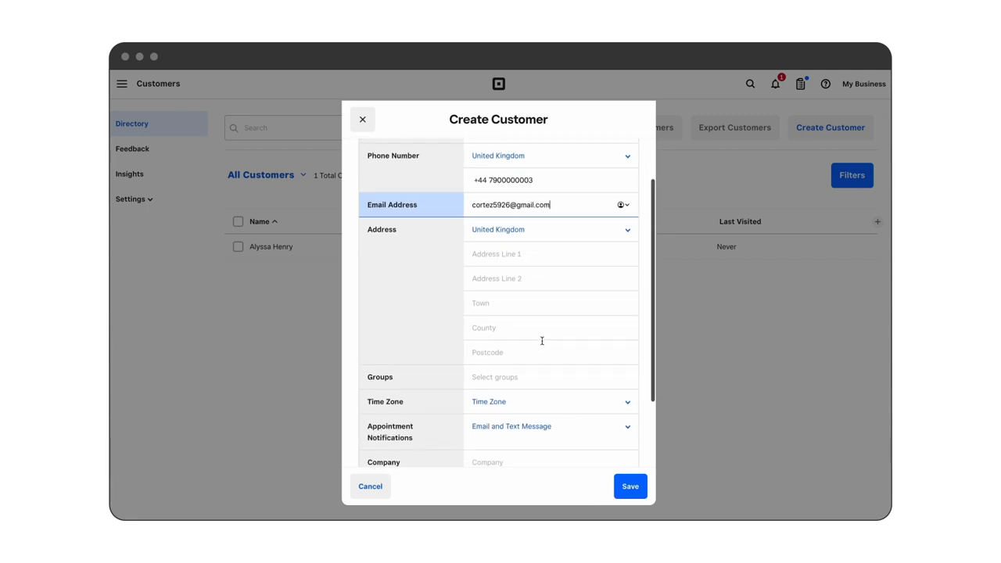
pyautogui.click(550, 376)
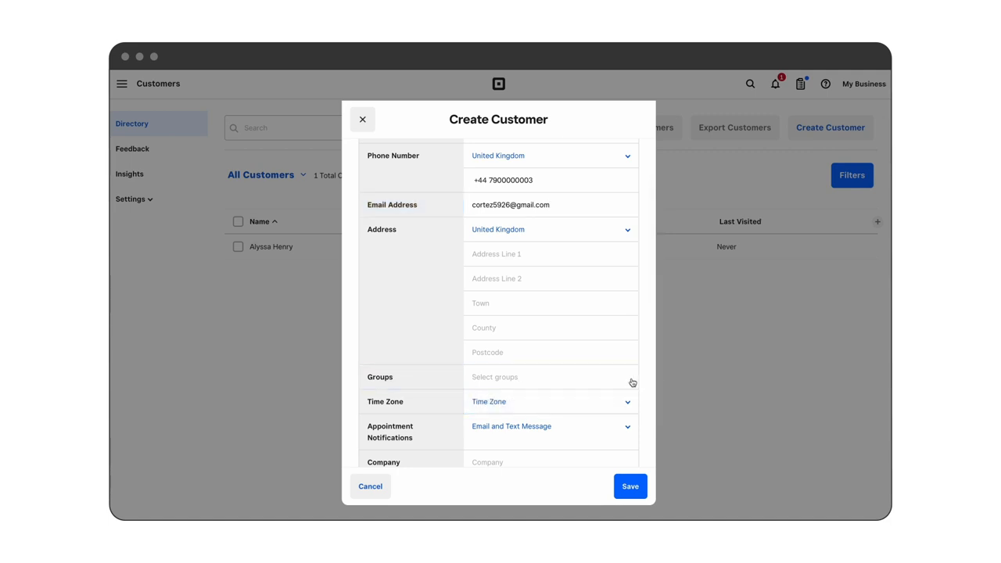
# Set appointment notifications to Email and Text Message.
pyautogui.scroll(-3)
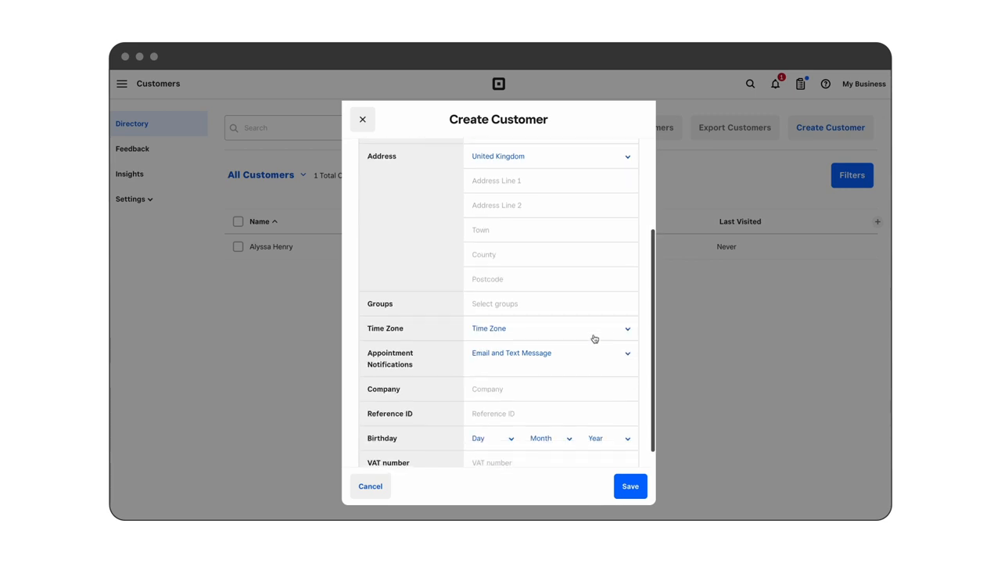
pyautogui.click(551, 354)
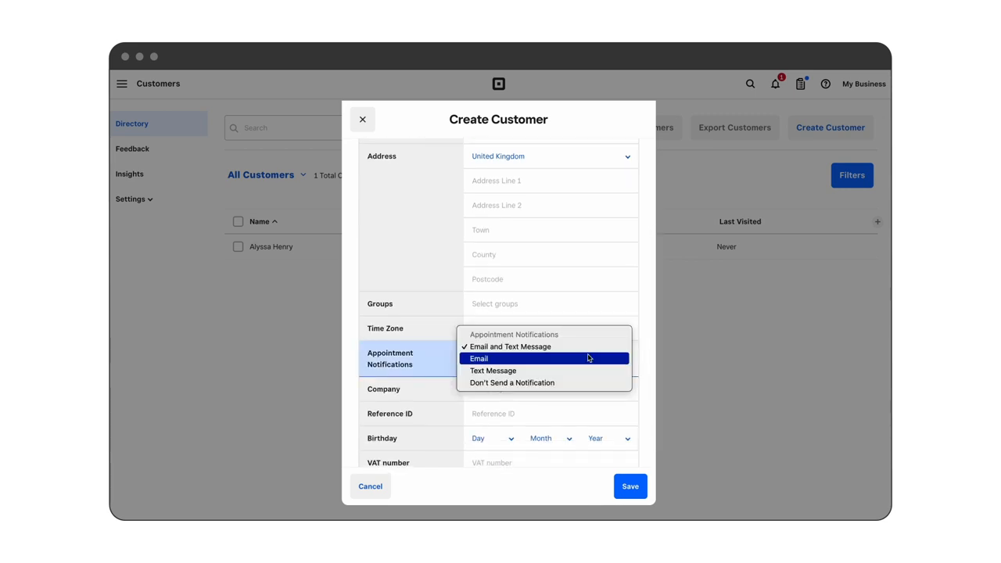
pyautogui.moveTo(508, 347)
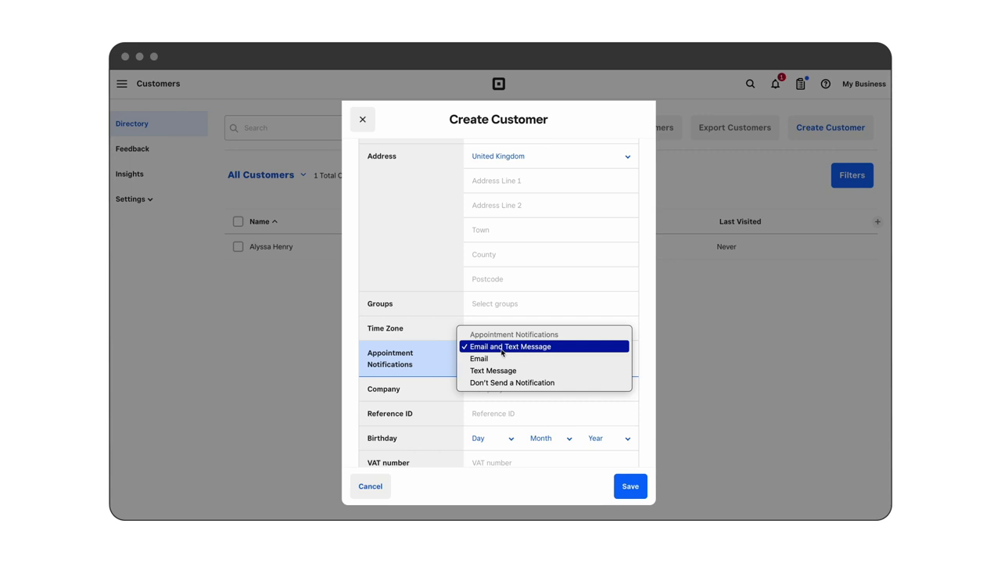
pyautogui.moveTo(507, 358)
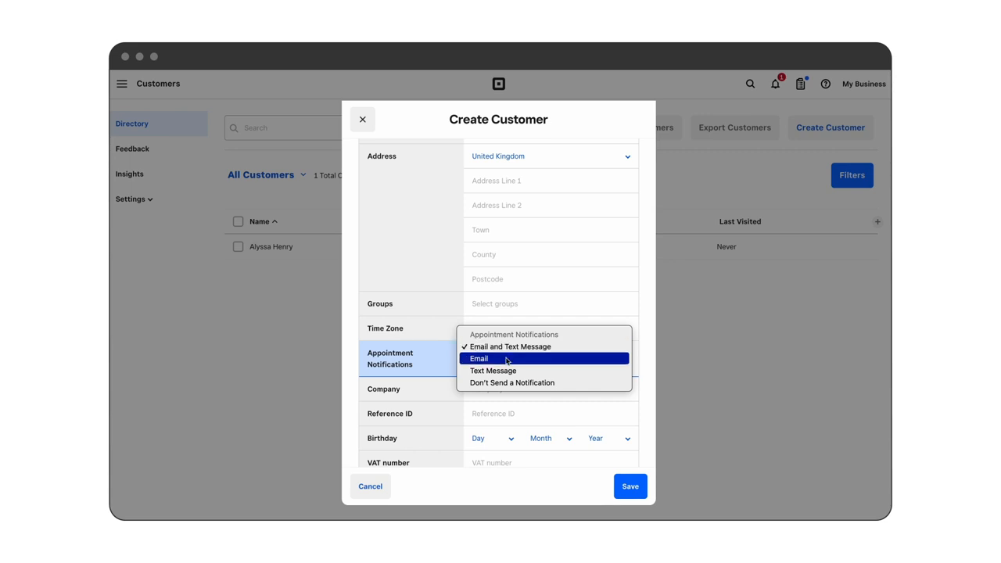
pyautogui.moveTo(524, 369)
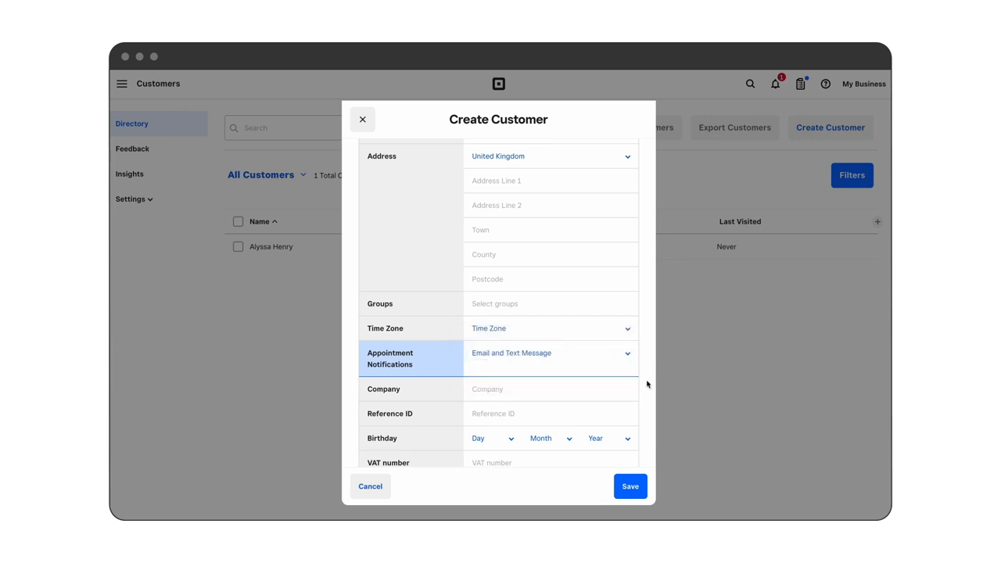
pyautogui.scroll(-3)
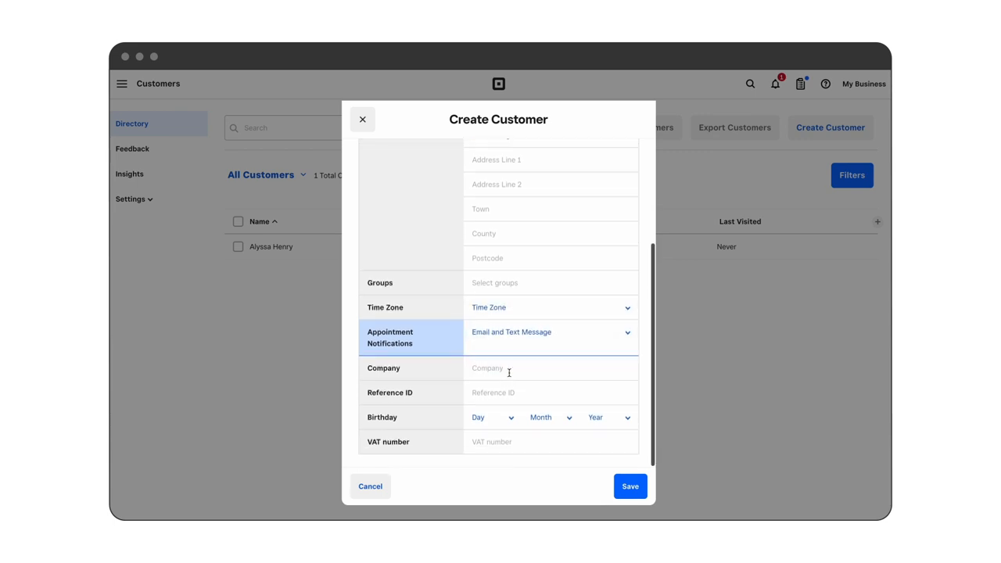
pyautogui.click(488, 416)
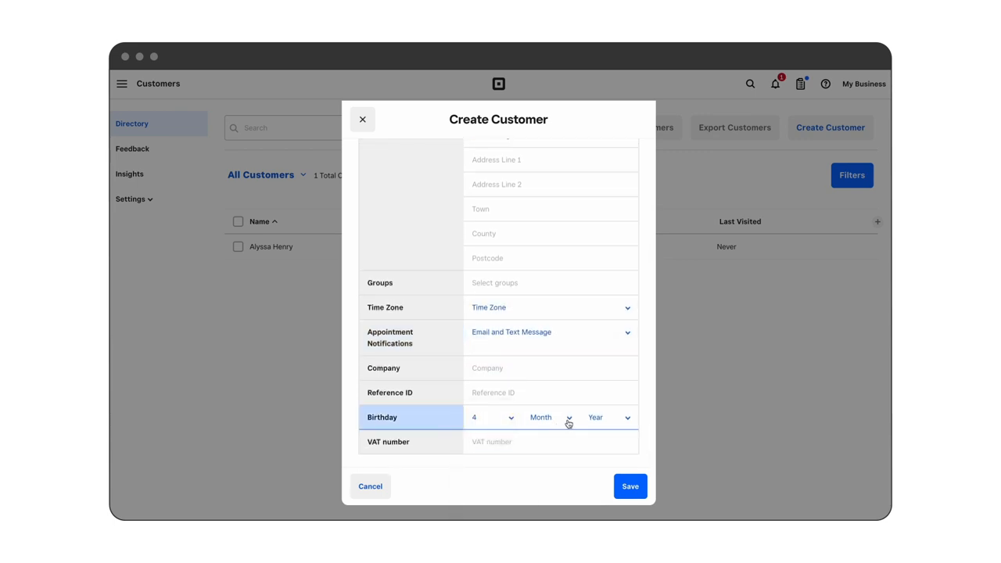
pyautogui.click(607, 416)
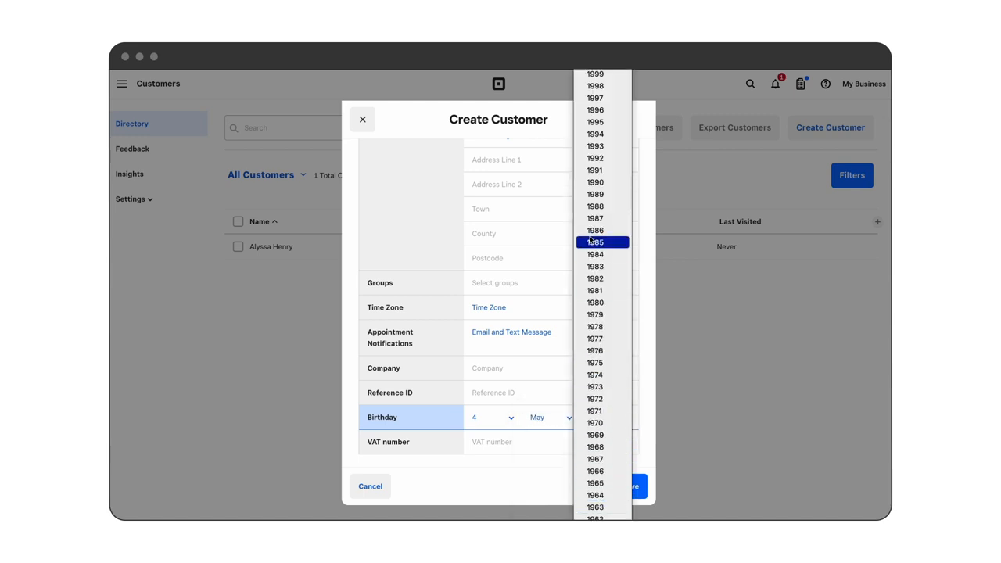
pyautogui.click(594, 230)
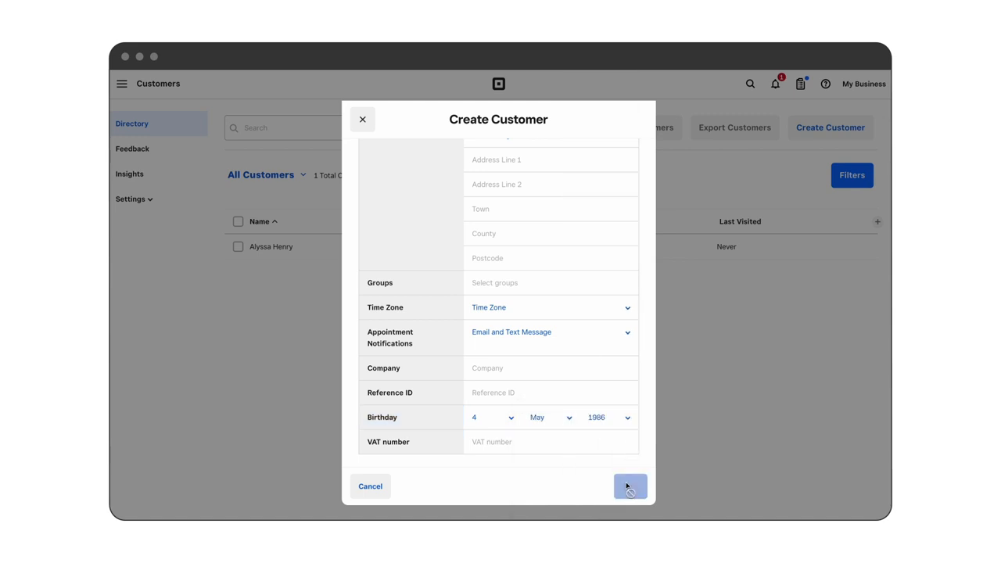
pyautogui.click(630, 485)
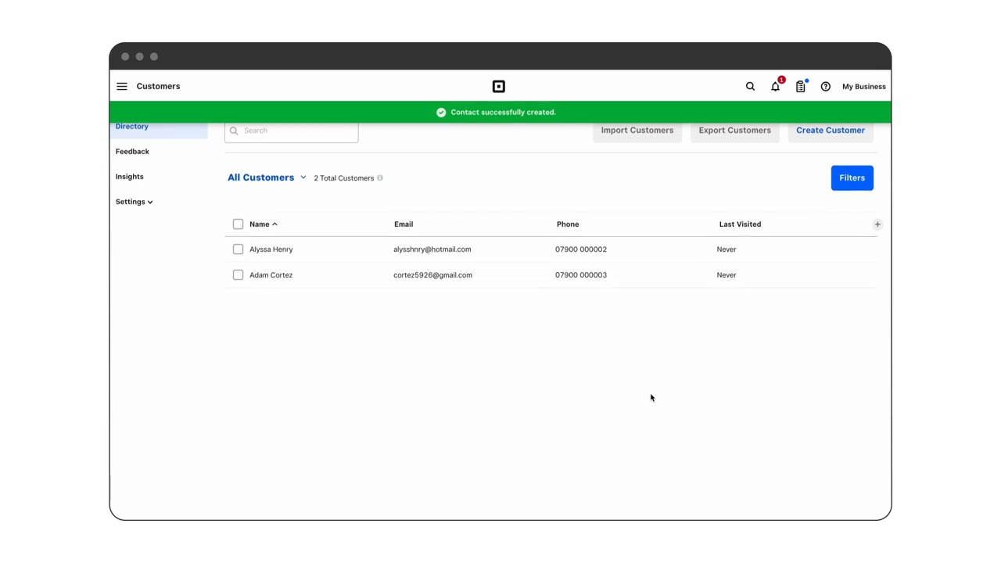
pyautogui.click(271, 275)
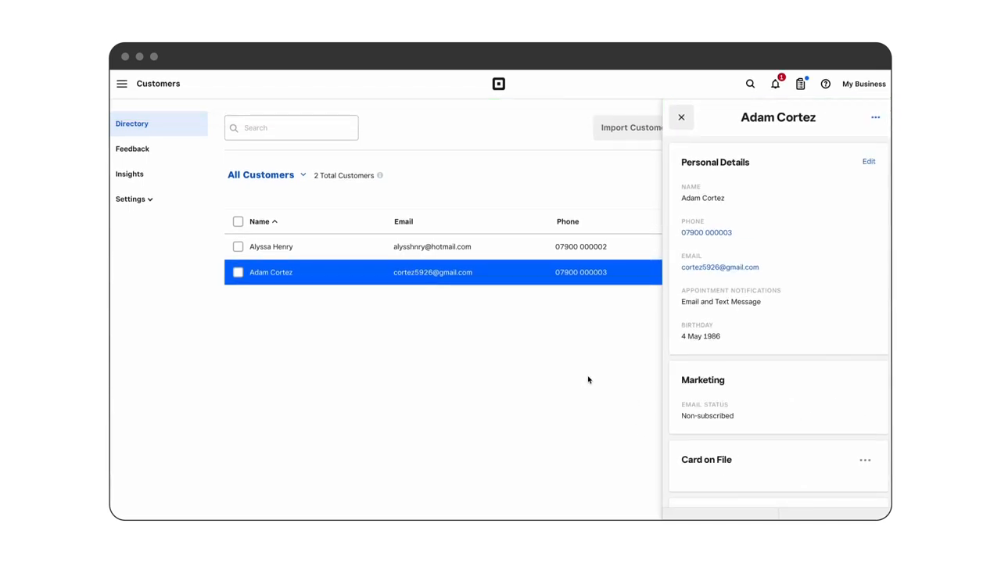
pyautogui.scroll(-3)
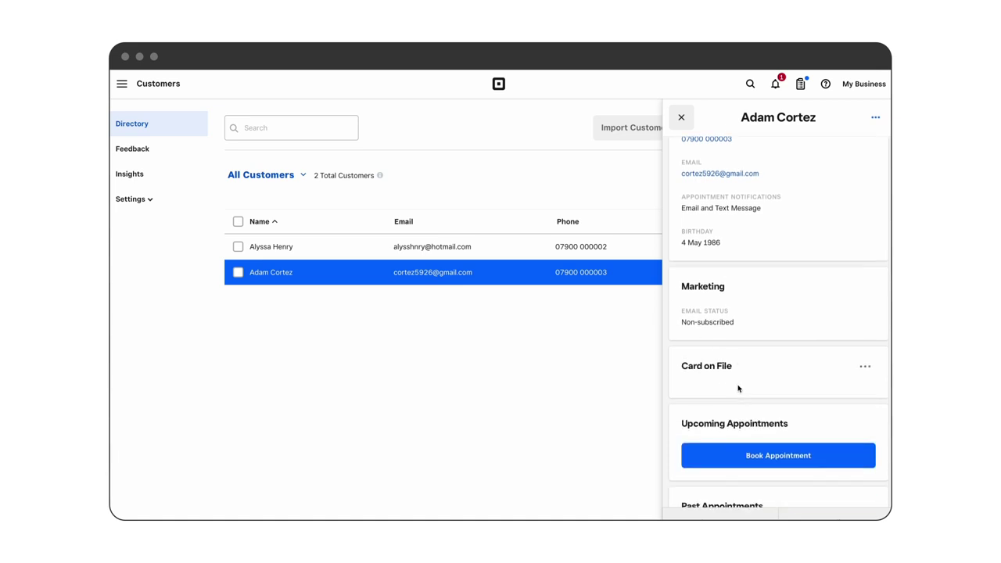
pyautogui.scroll(-3)
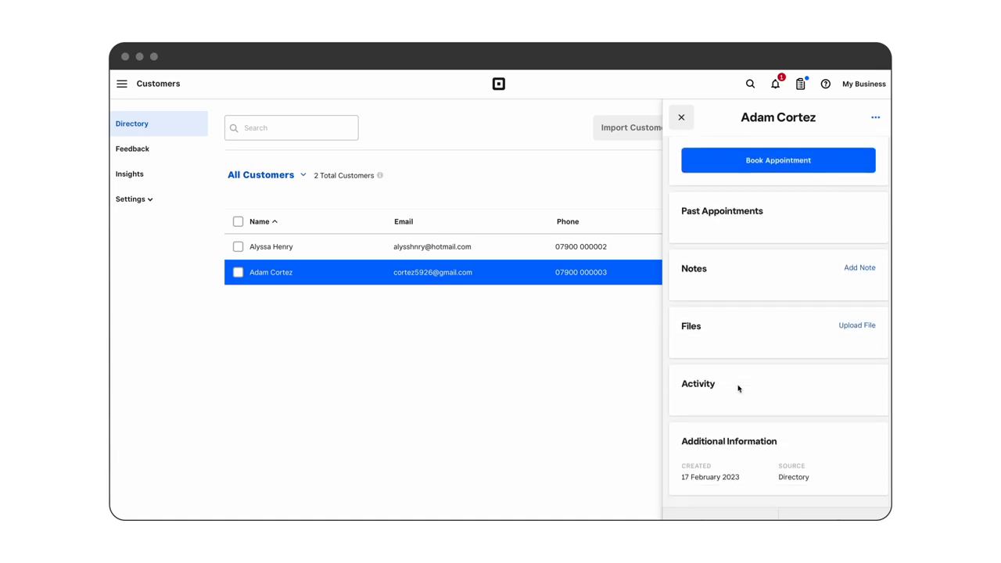
pyautogui.scroll(3)
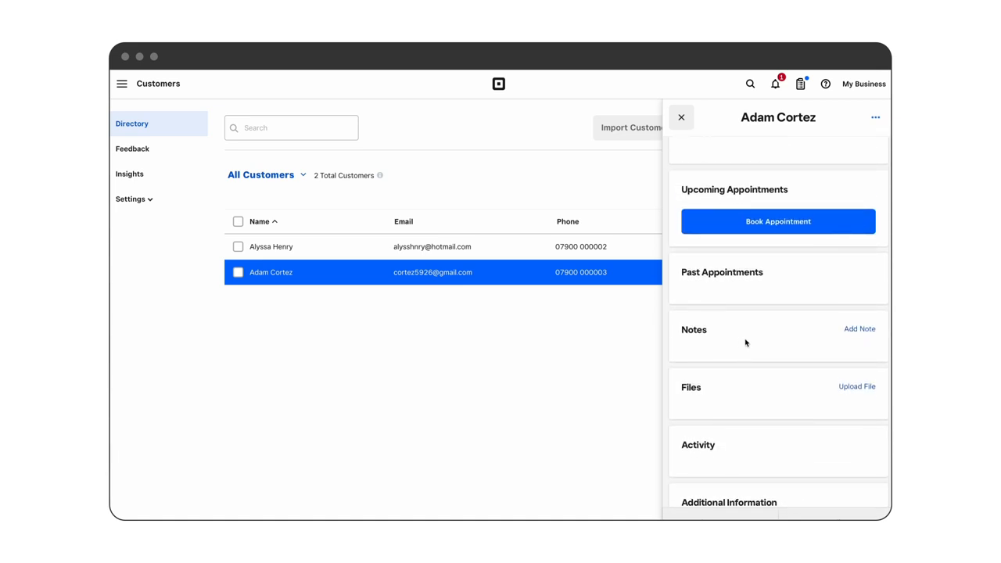
pyautogui.scroll(3)
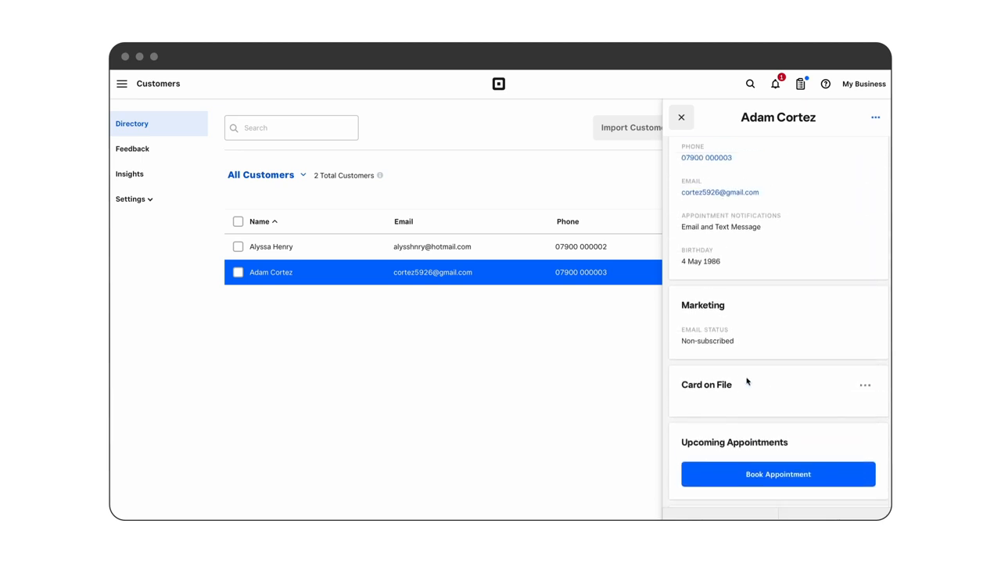
pyautogui.scroll(3)
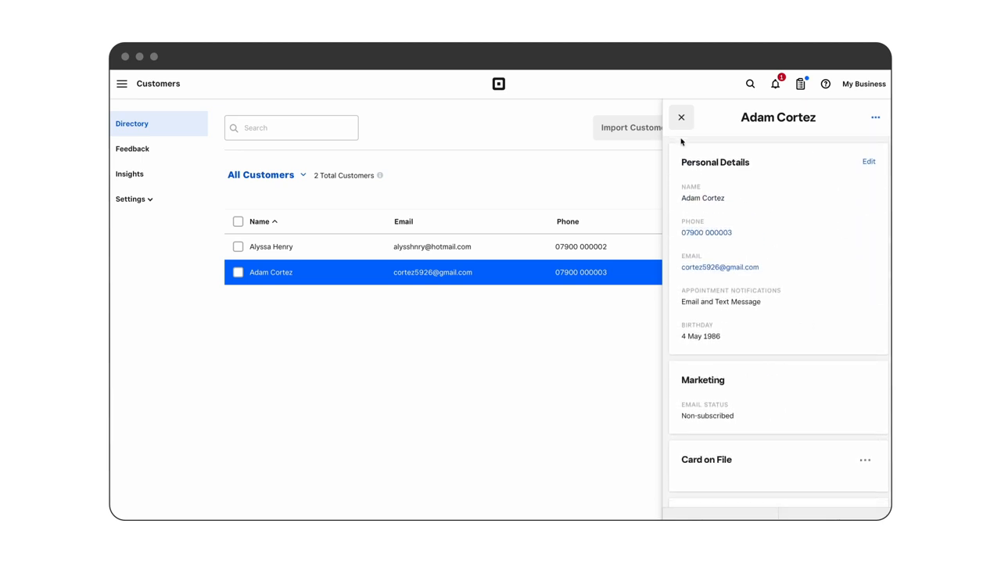
pyautogui.click(682, 115)
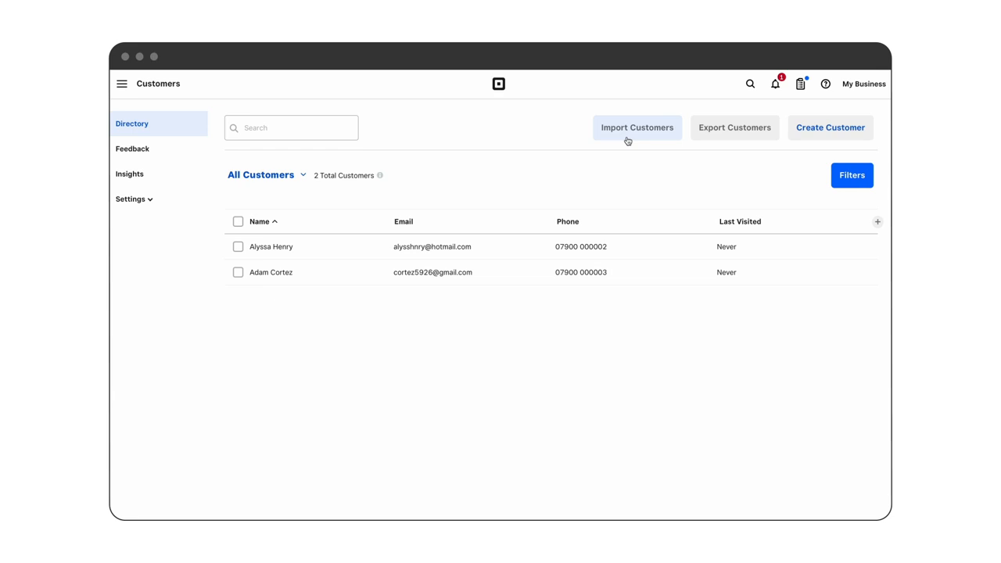
pyautogui.click(637, 128)
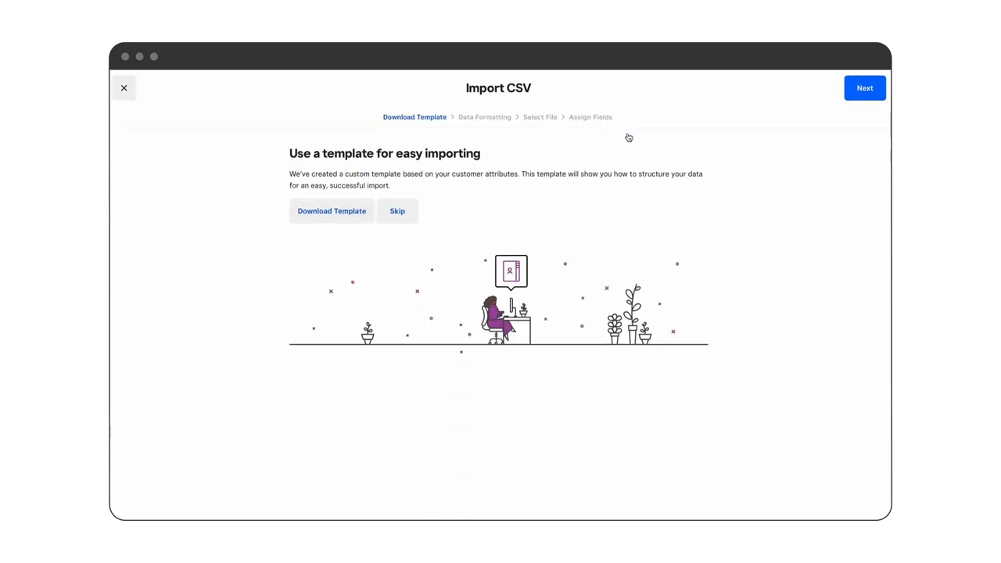
pyautogui.moveTo(350, 216)
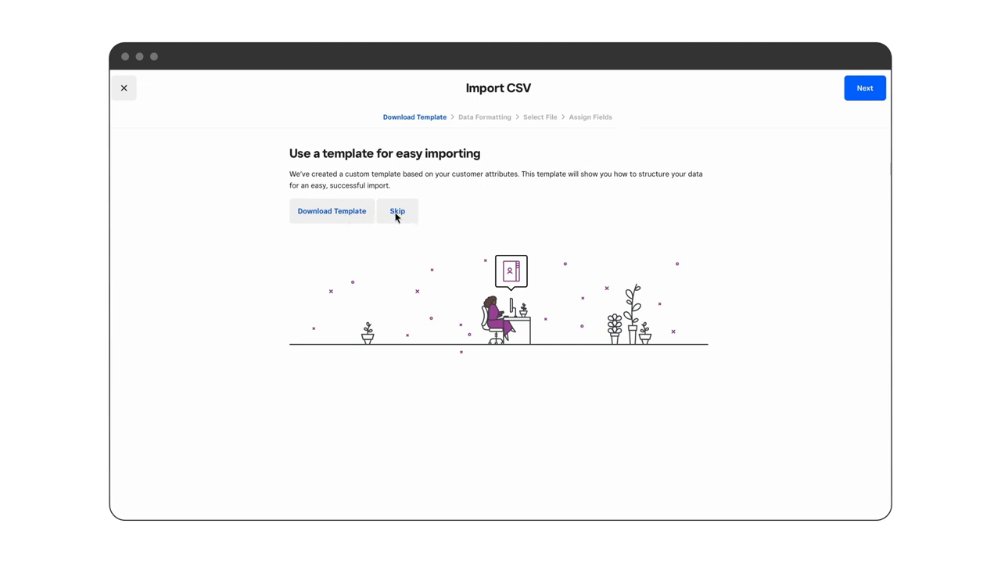
pyautogui.click(397, 209)
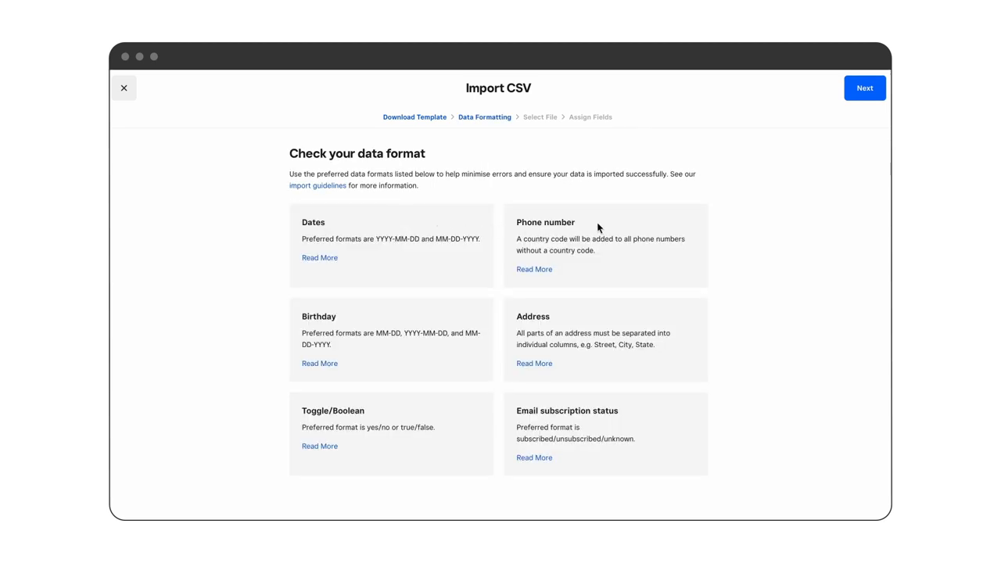
pyautogui.click(864, 87)
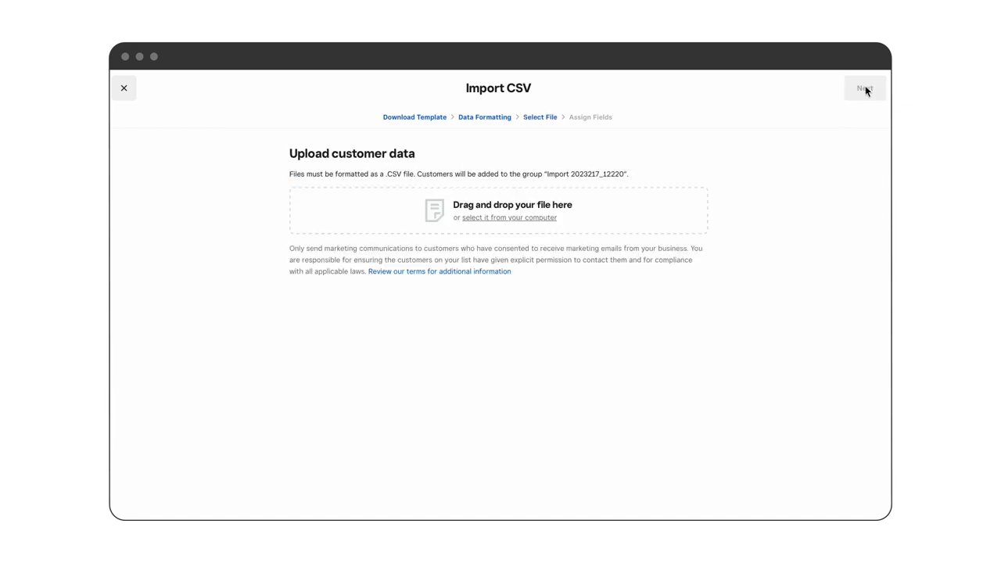
pyautogui.moveTo(499, 219)
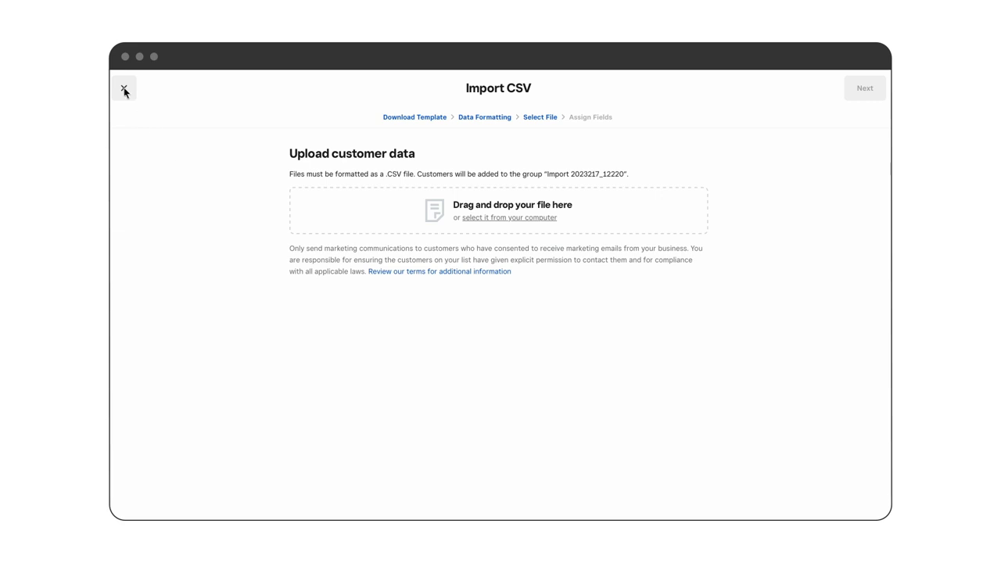
pyautogui.click(124, 88)
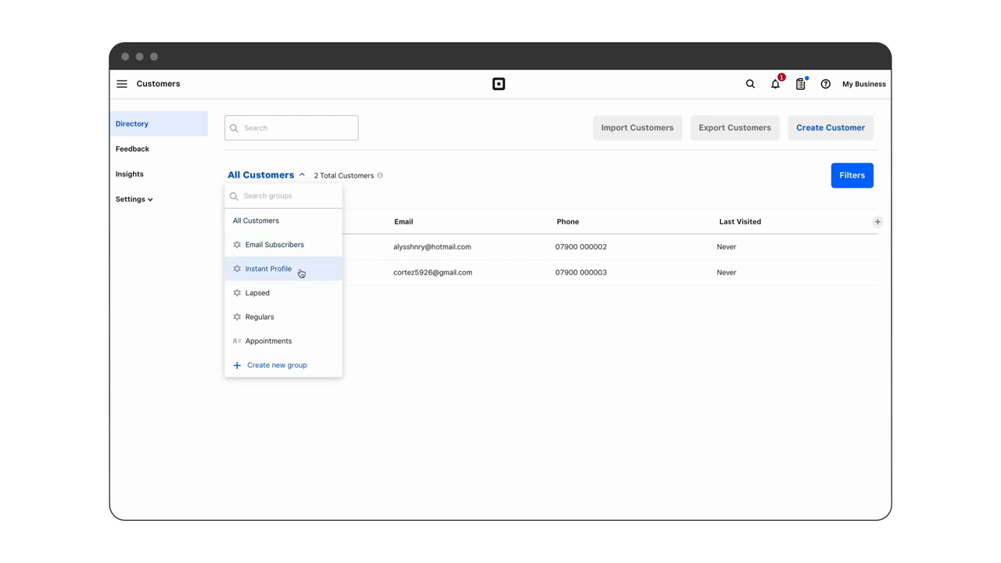
pyautogui.moveTo(300, 326)
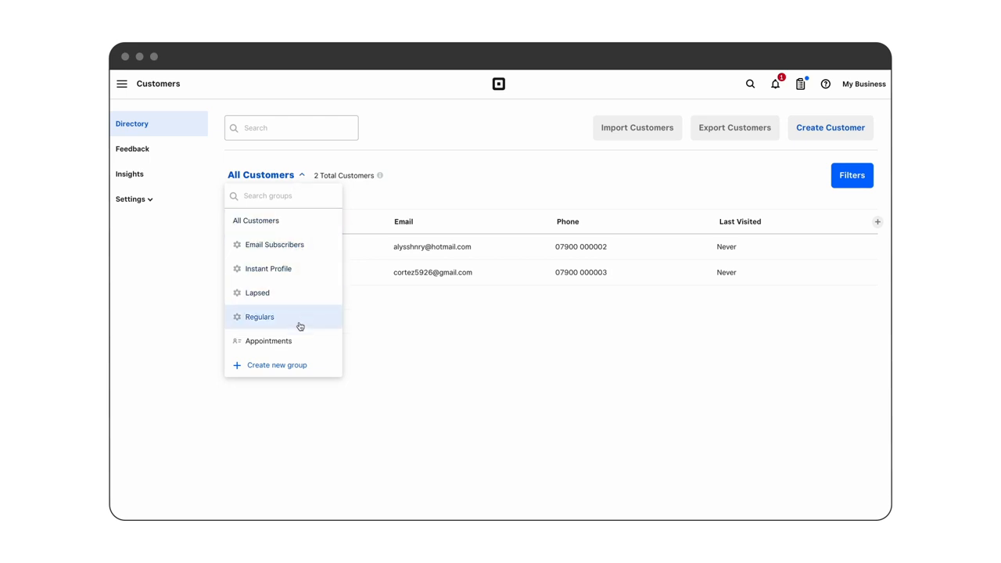